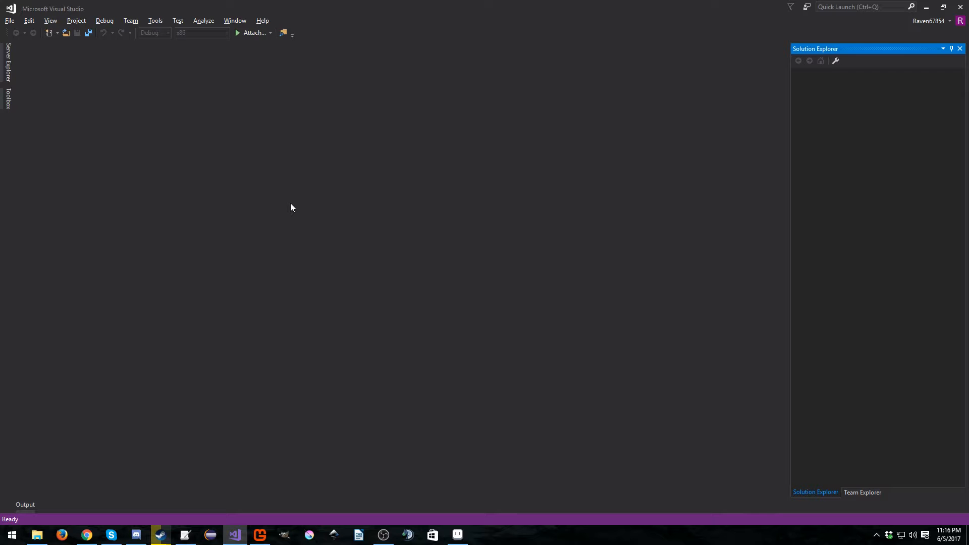
{"action": "mouse_move", "coordinate": [257, 194]}
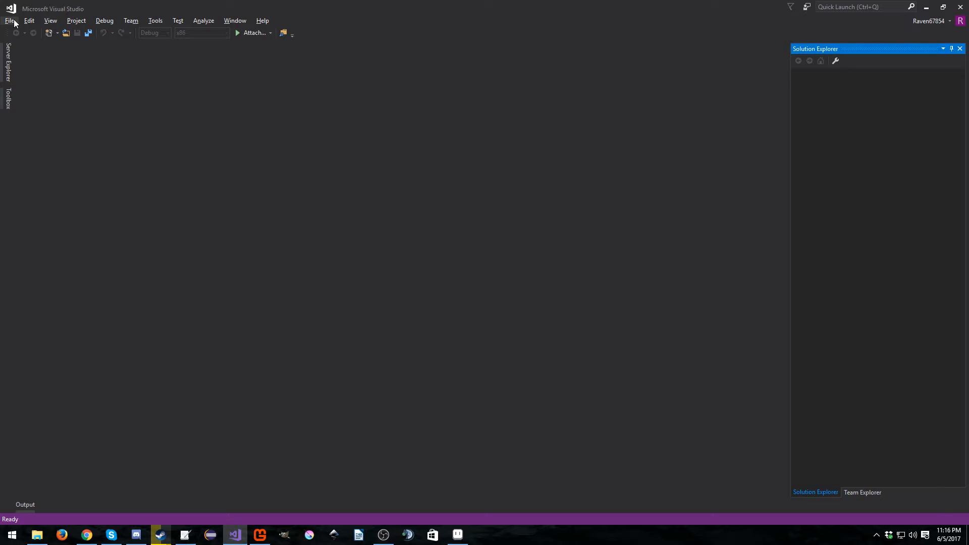
Create a MonoGame Windows project named WindowResizing and select Game1.cs in the solution.
{"action": "left_click", "coordinate": [10, 20]}
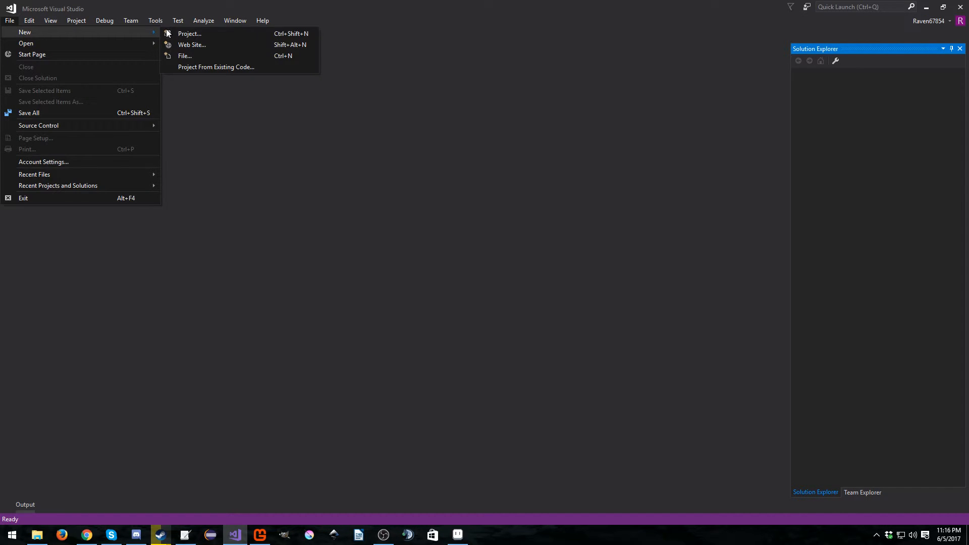
{"action": "left_click", "coordinate": [188, 33]}
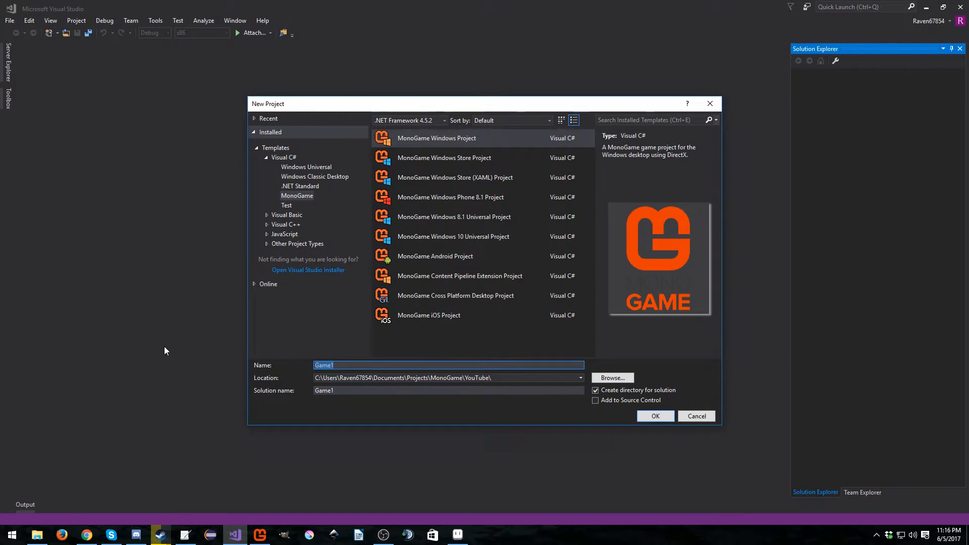
{"action": "type", "text": "WindowResiz"}
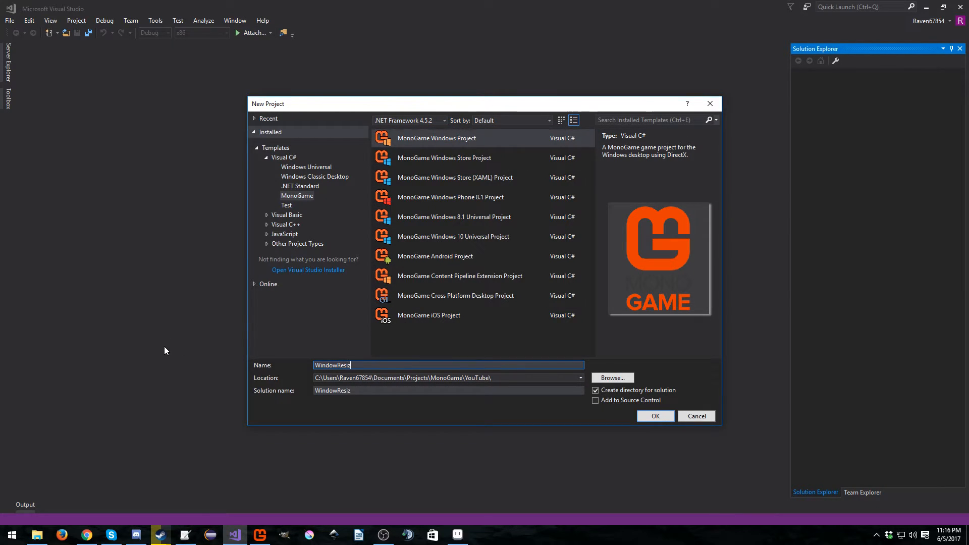
{"action": "left_click", "coordinate": [653, 415]}
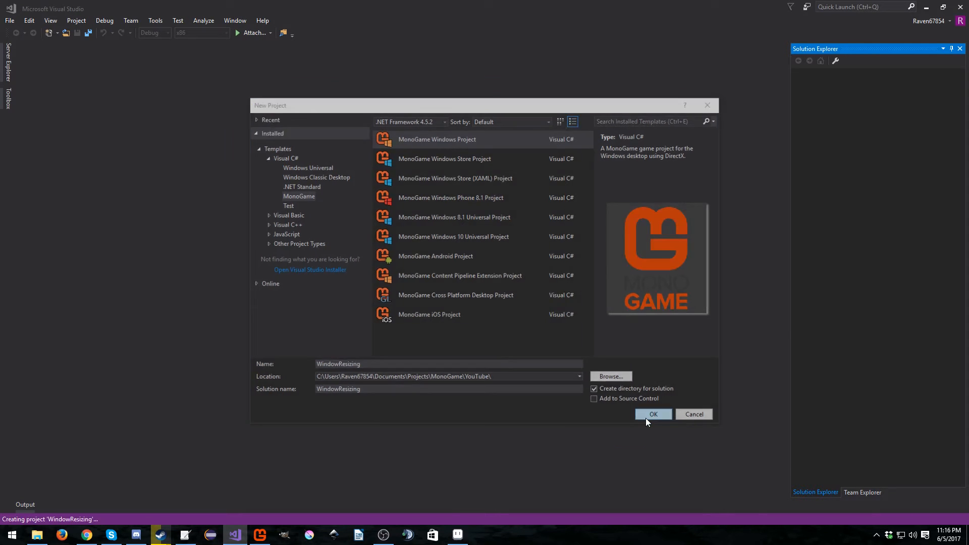
{"action": "left_click", "coordinate": [653, 414]}
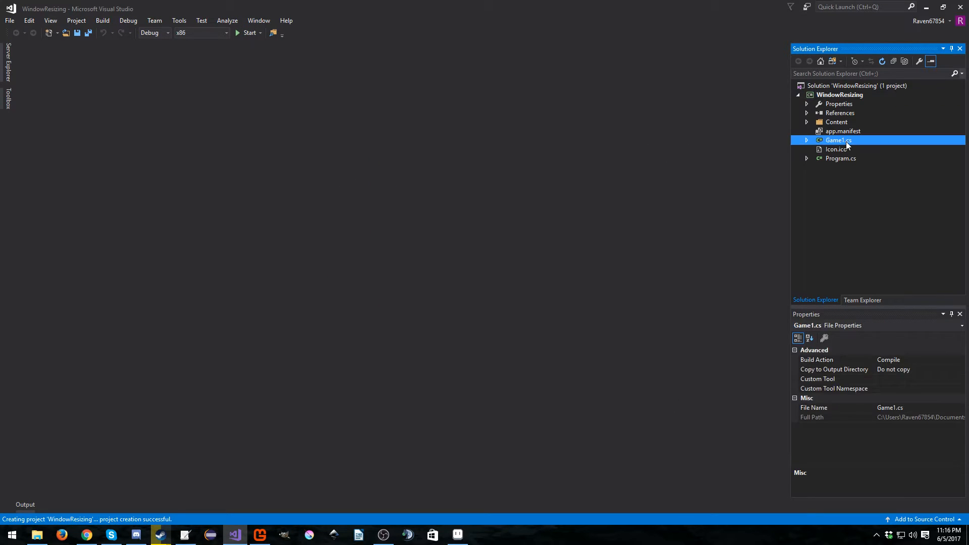
Replace the Initialize TODO with a comment and Window.AllowUserResizing = true; then save Game1.cs.
{"action": "double_click", "coordinate": [838, 139]}
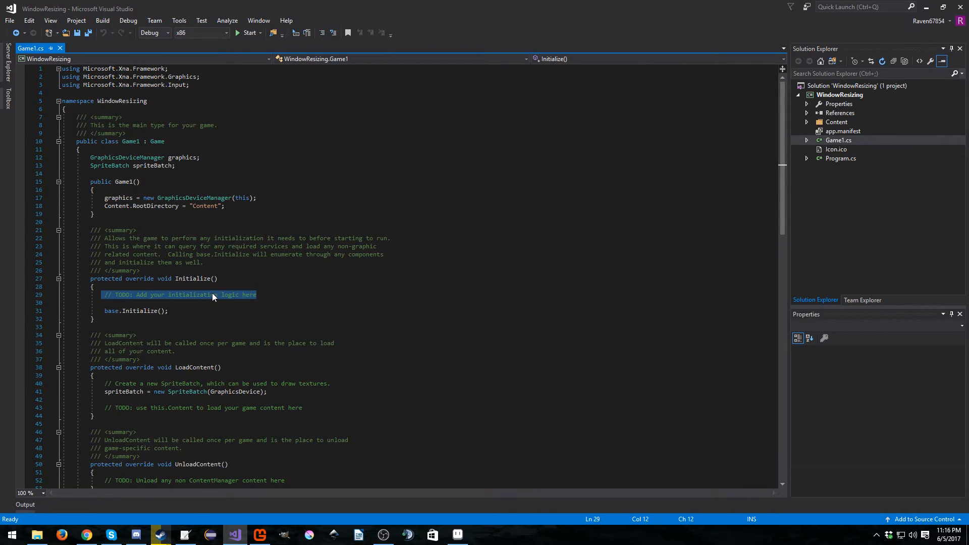
{"action": "key", "text": "Delete"}
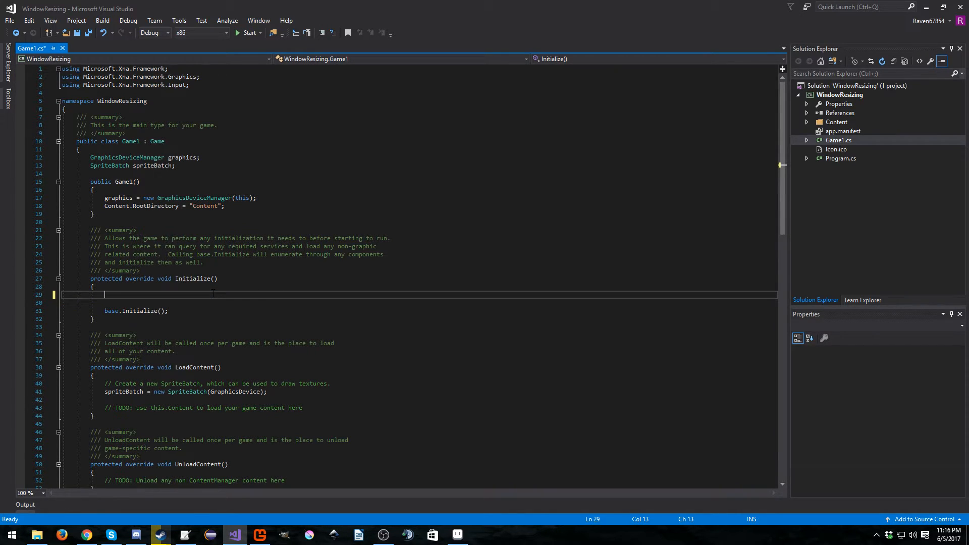
{"action": "type", "text": "//a"}
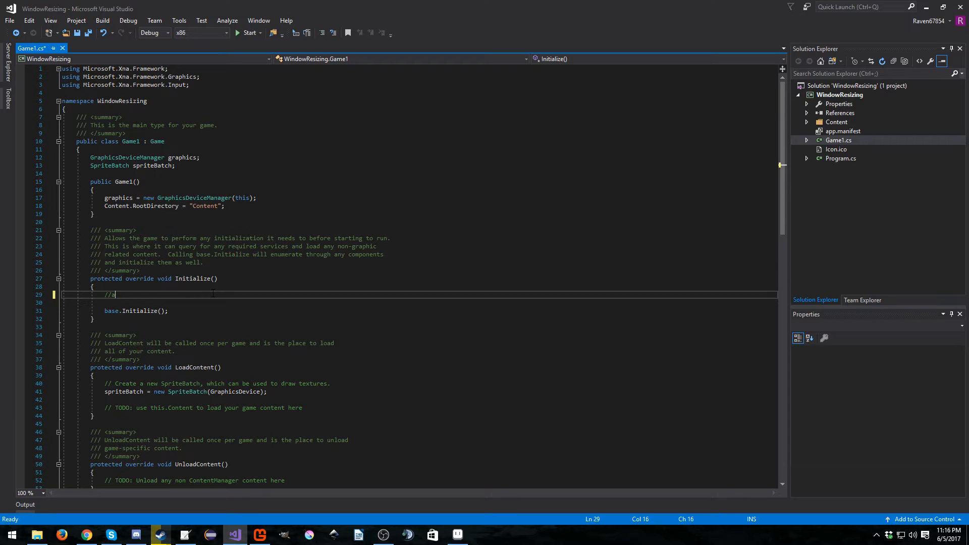
{"action": "type", "text": "all"}
{"action": "type", "text": "Window"}
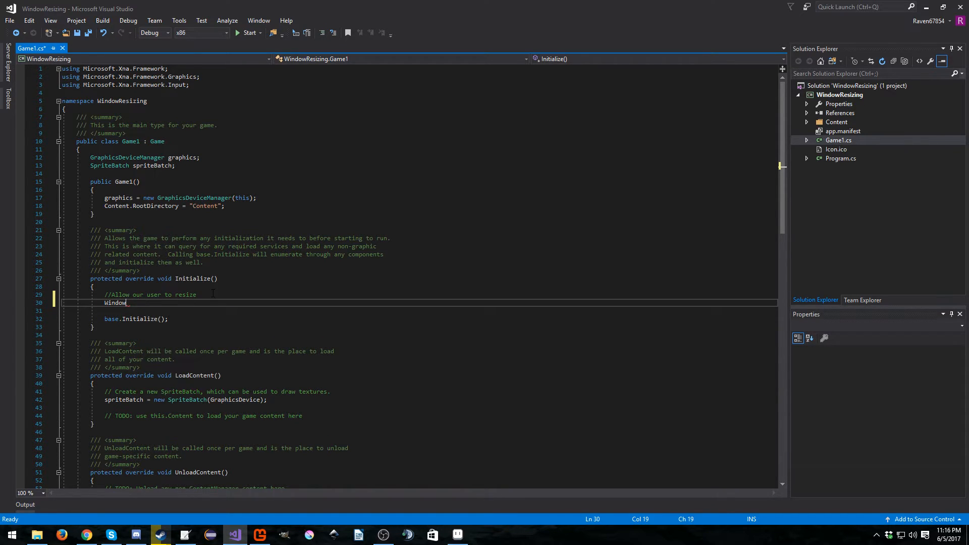
{"action": "type", "text": ".allowUserResizing"}
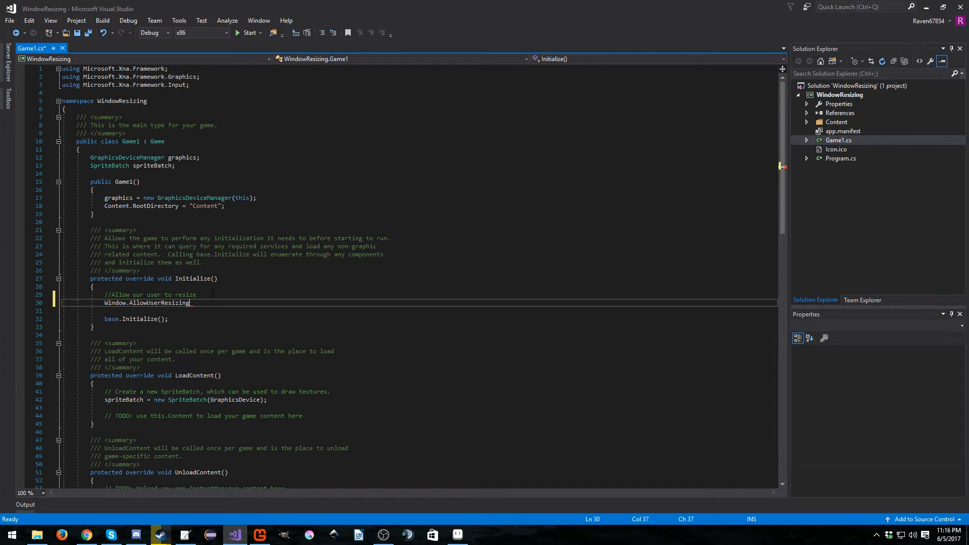
{"action": "type", "text": "= true;"}
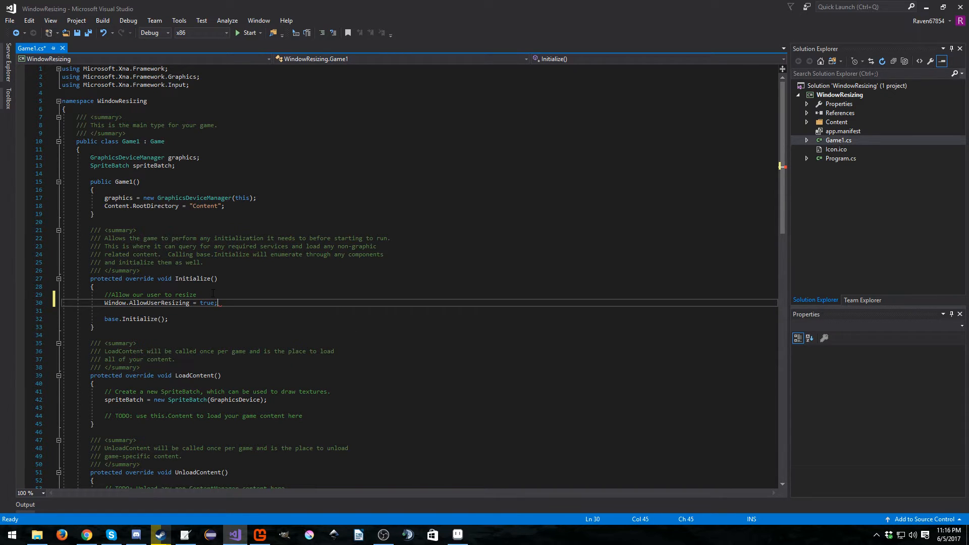
{"action": "key", "text": "ctrl+s"}
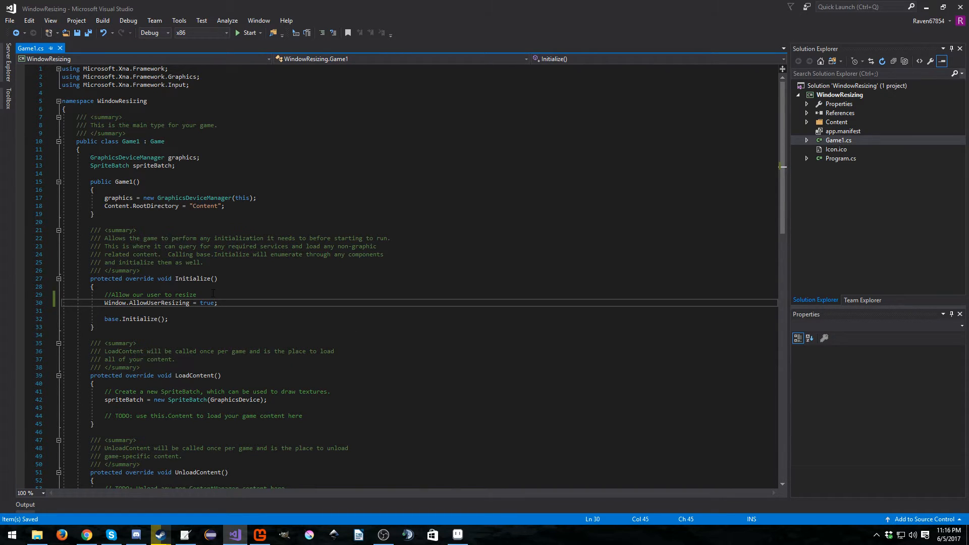
Start the game and maximize its blue window to fill the screen.
{"action": "left_click", "coordinate": [238, 32]}
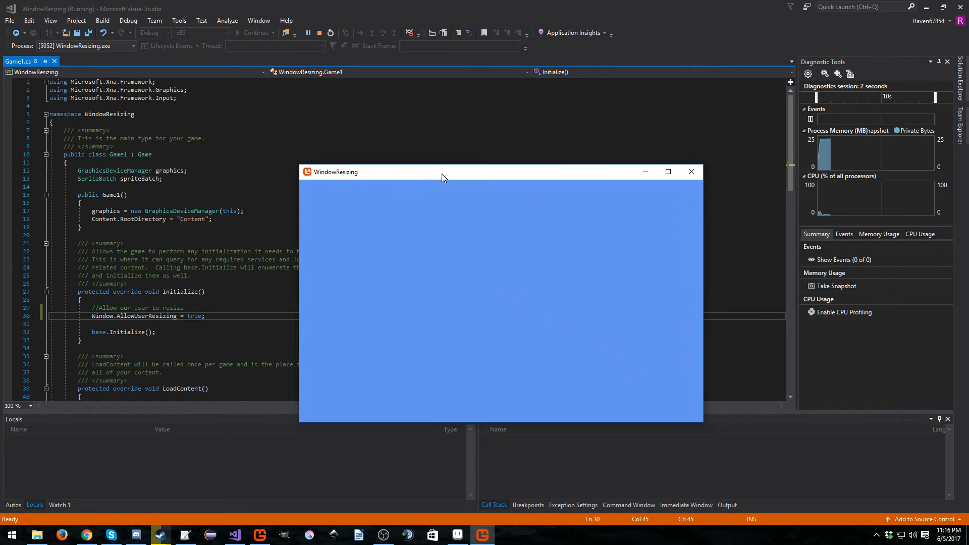
{"action": "left_click_drag", "start_coordinate": [444, 172], "coordinate": [413, 205]}
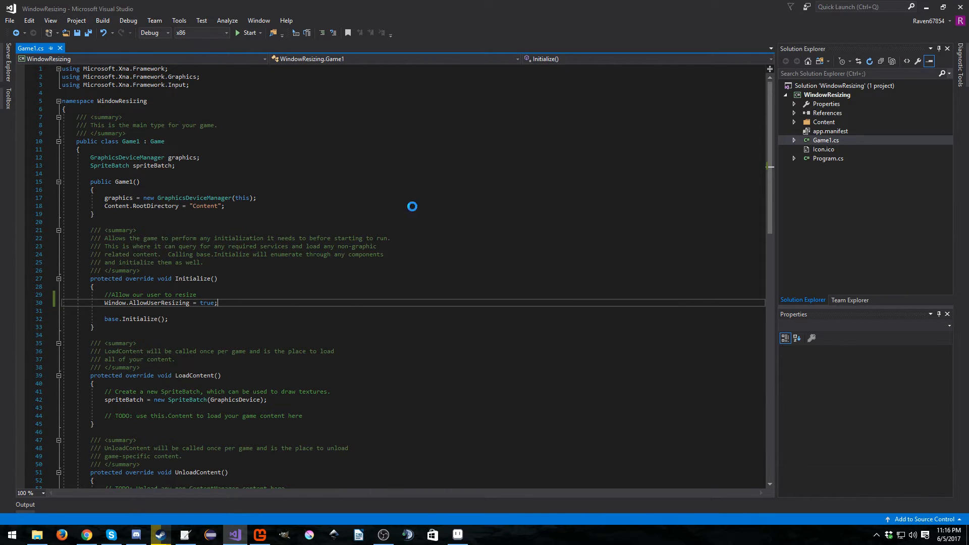
{"action": "left_click", "coordinate": [246, 32]}
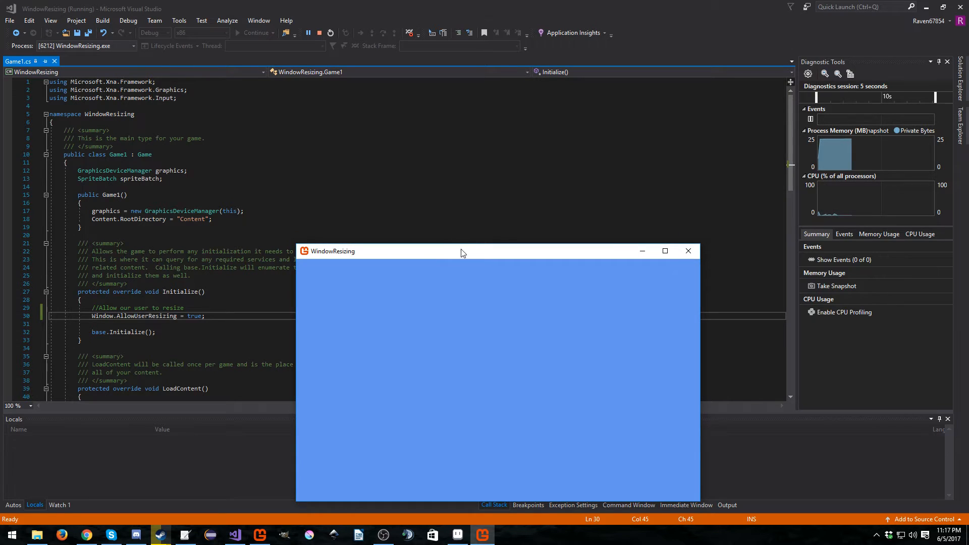
{"action": "left_click", "coordinate": [666, 251]}
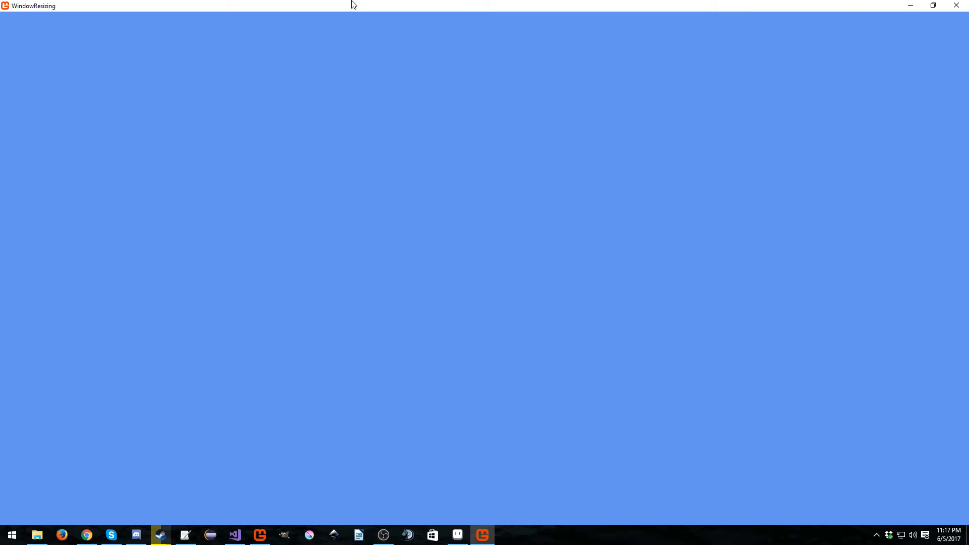